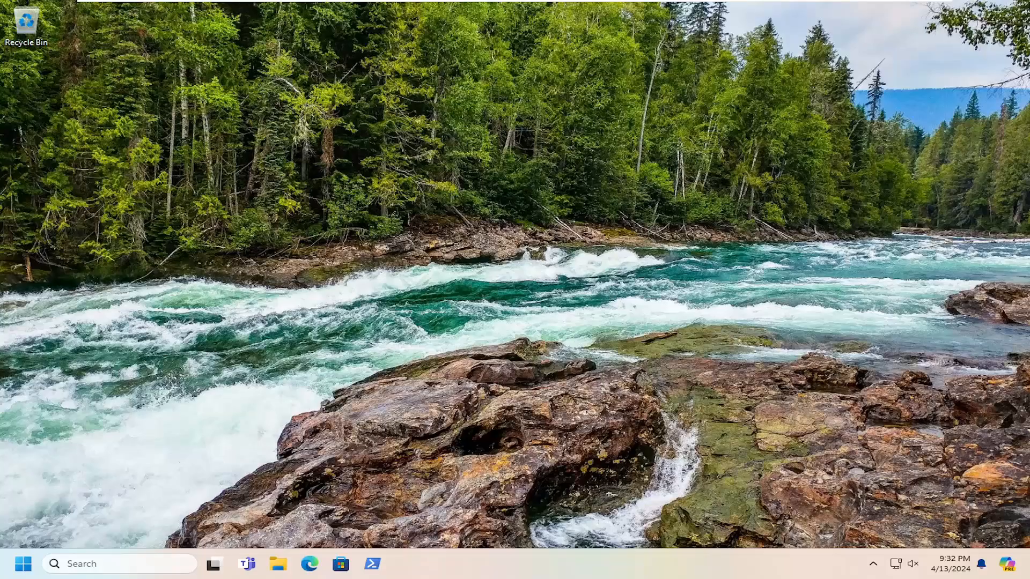
pyautogui.moveTo(639, 365)
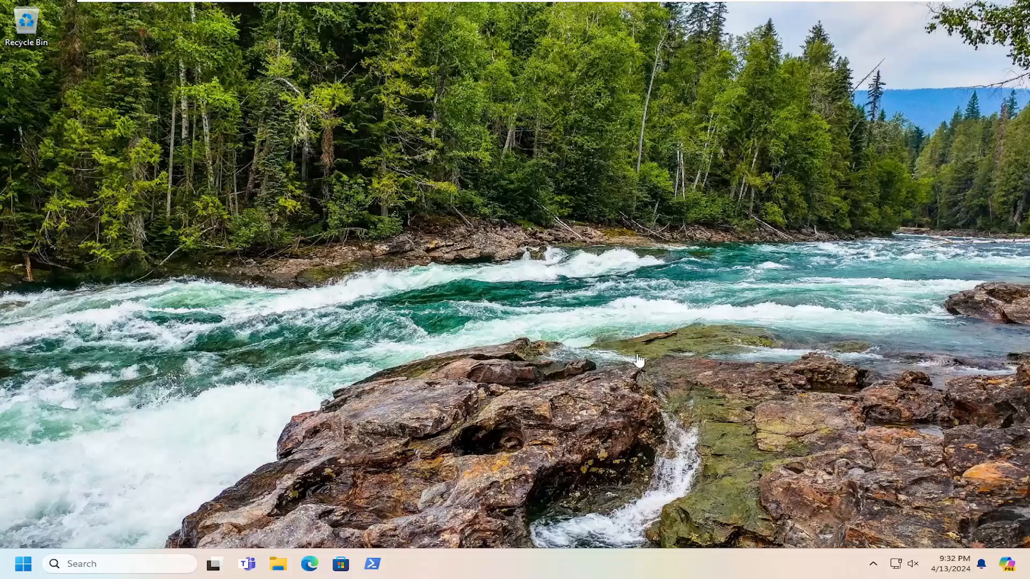
pyautogui.moveTo(541, 361)
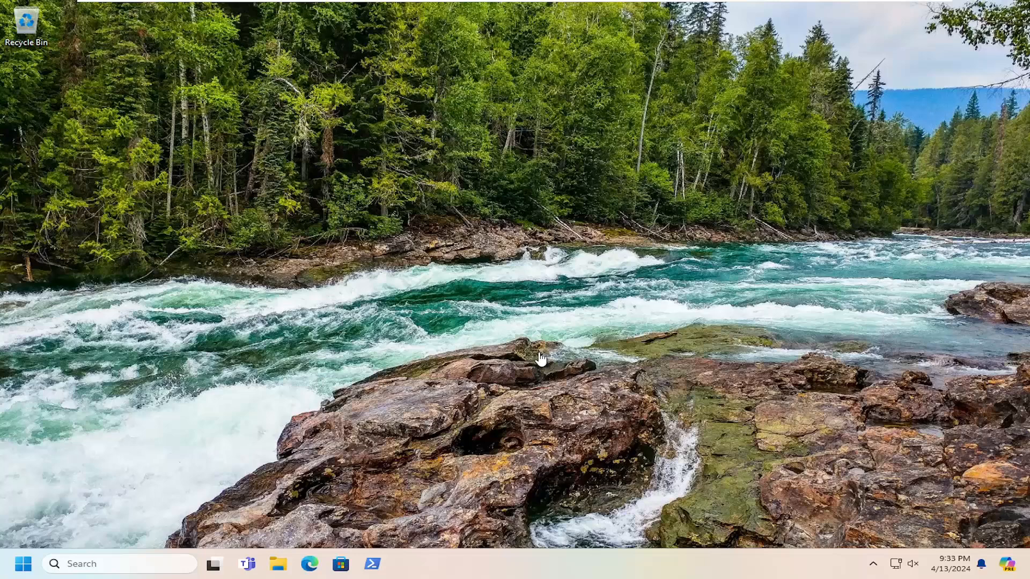
pyautogui.moveTo(529, 327)
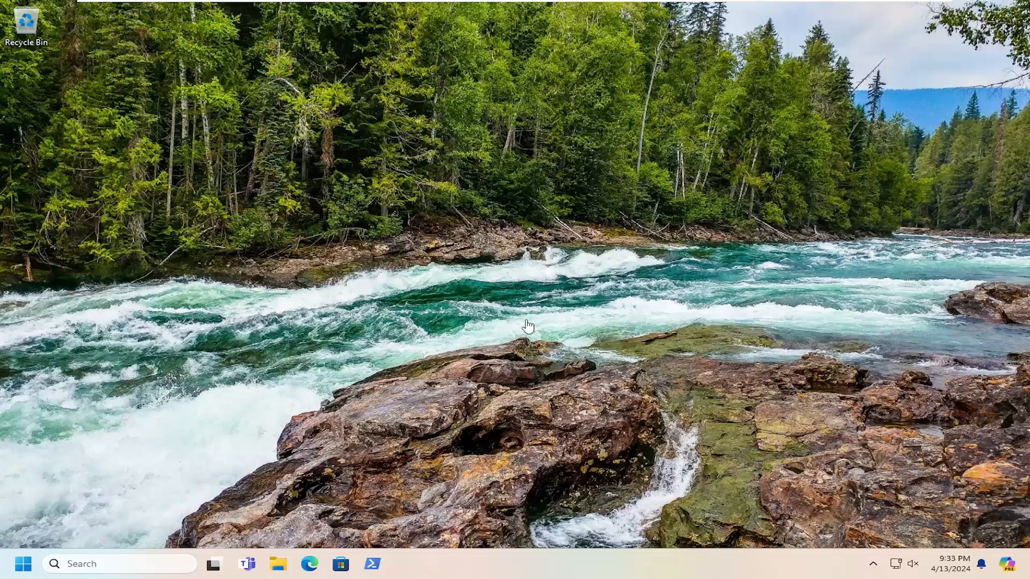
pyautogui.moveTo(174, 413)
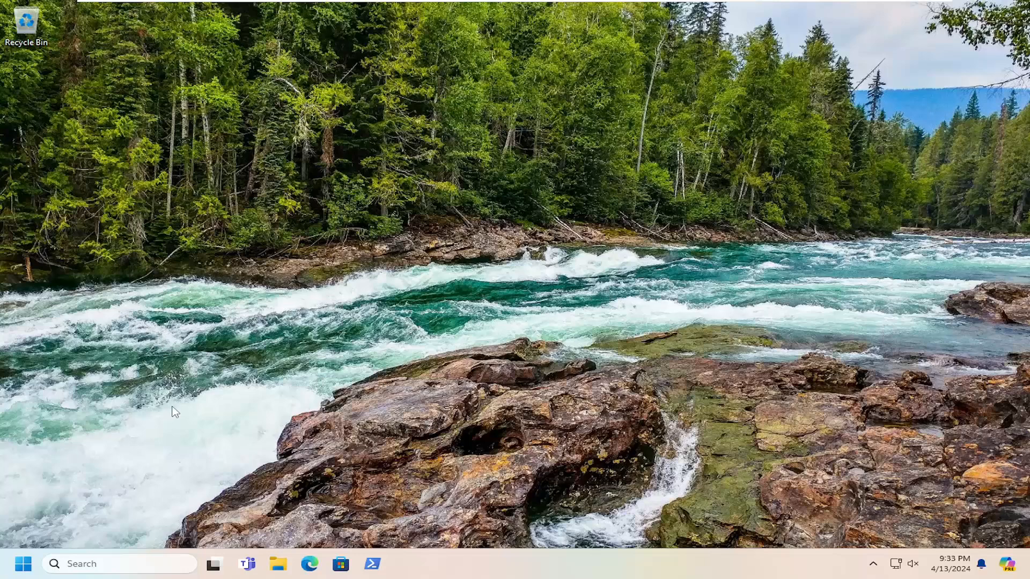
pyautogui.moveTo(22, 563)
pyautogui.write('windows update')
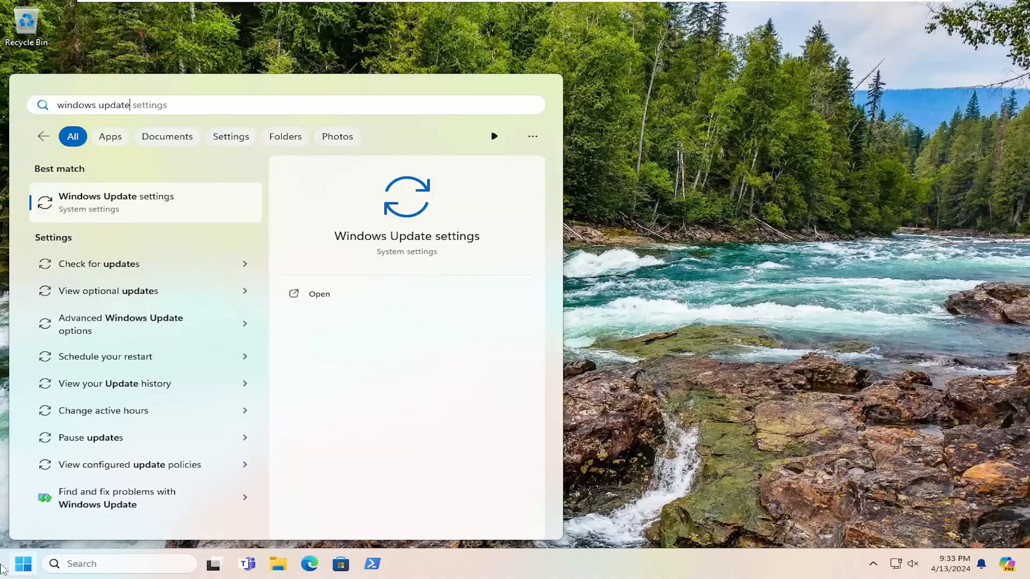
pyautogui.moveTo(145, 196)
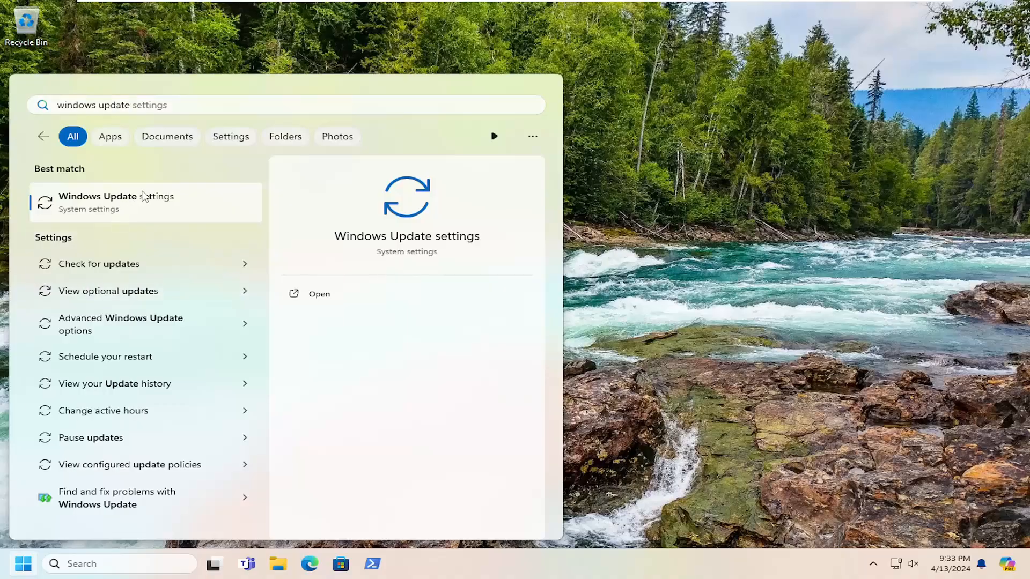
# - Launch Windows Update settings from the Best match search result
pyautogui.click(116, 202)
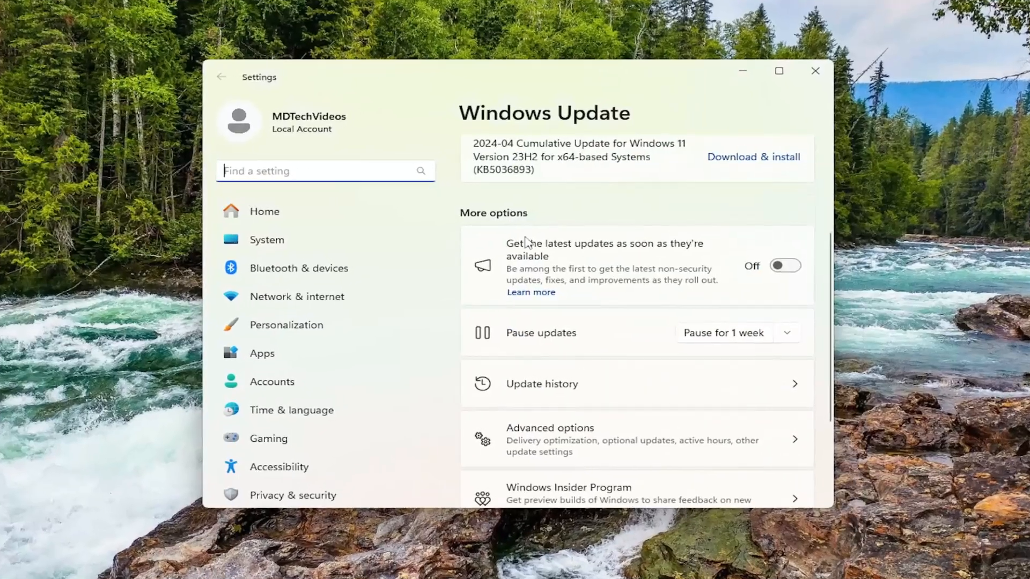
# - Go to Windows Update's Advanced options and scroll to Additional options
pyautogui.scroll(-3)
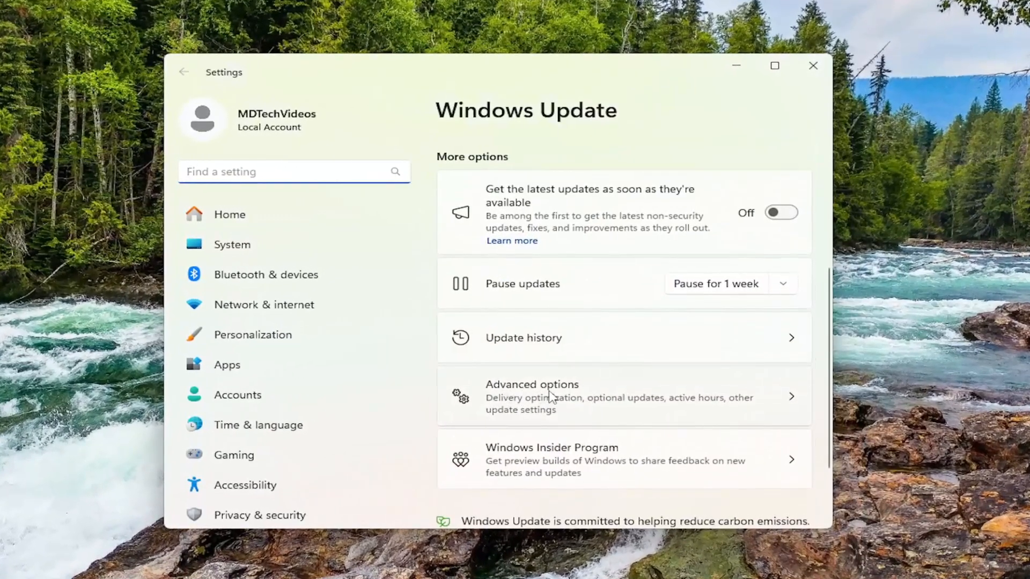
pyautogui.click(532, 396)
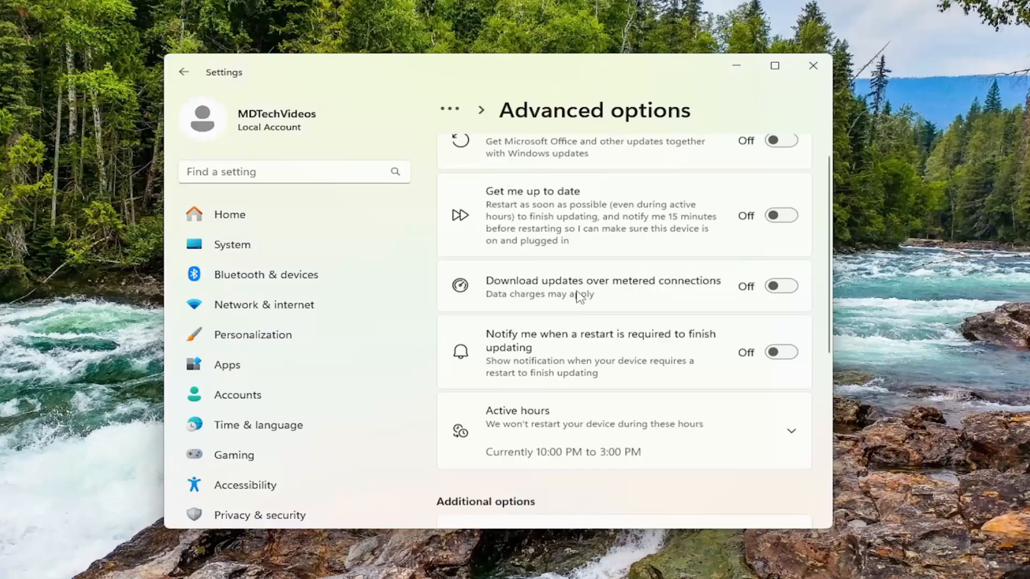
pyautogui.scroll(-3)
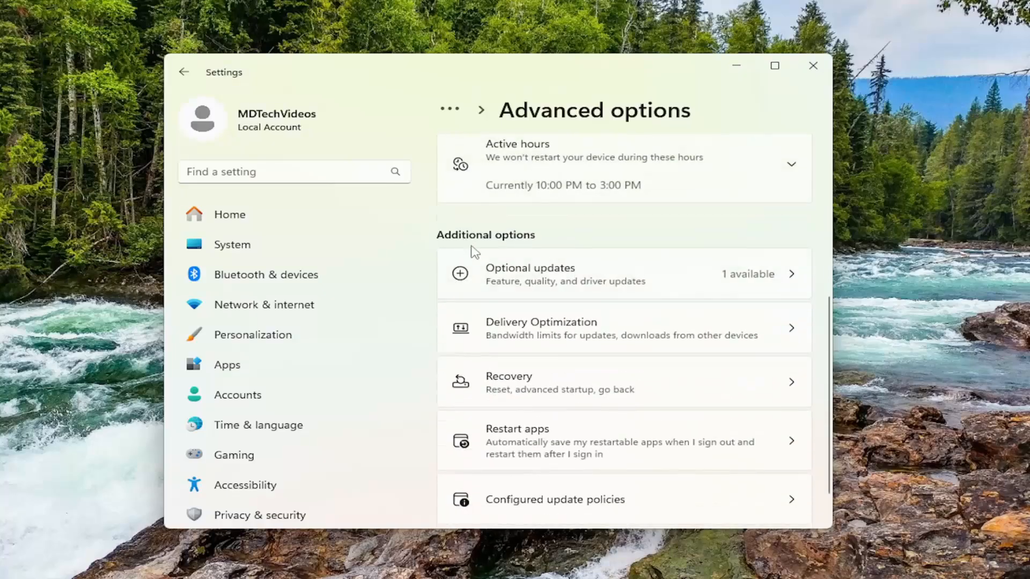
pyautogui.moveTo(577, 287)
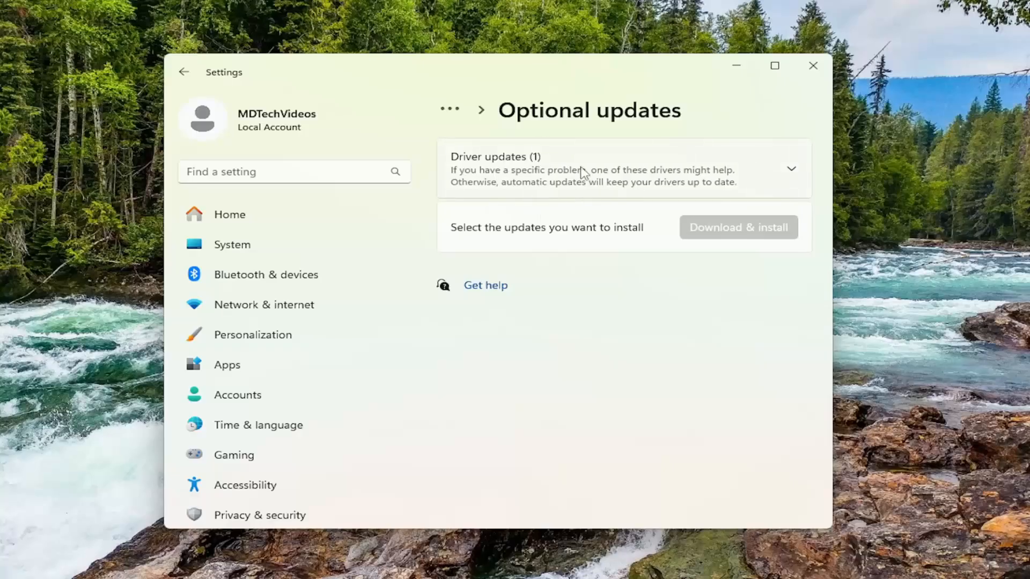
# - Download and install the VMware, Inc. - Display - 9.17.7.2 driver from Optional updates
pyautogui.click(791, 168)
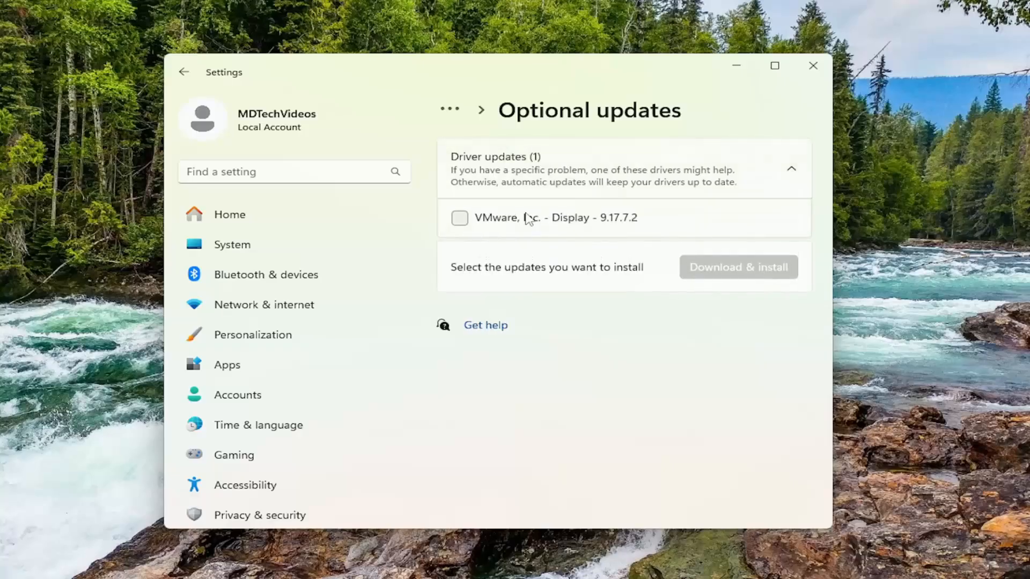
pyautogui.click(459, 218)
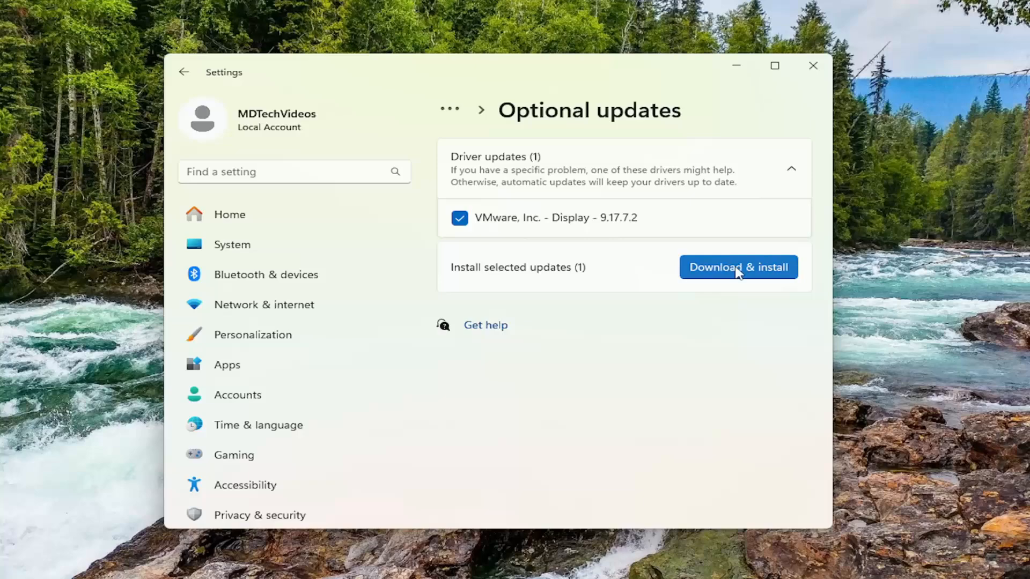
pyautogui.click(739, 267)
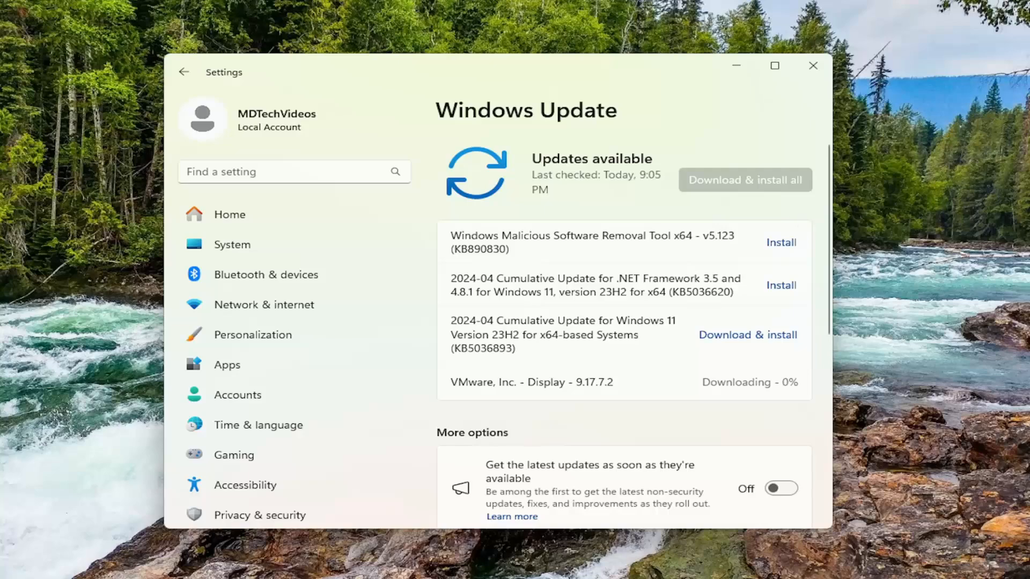
pyautogui.moveTo(455, 180)
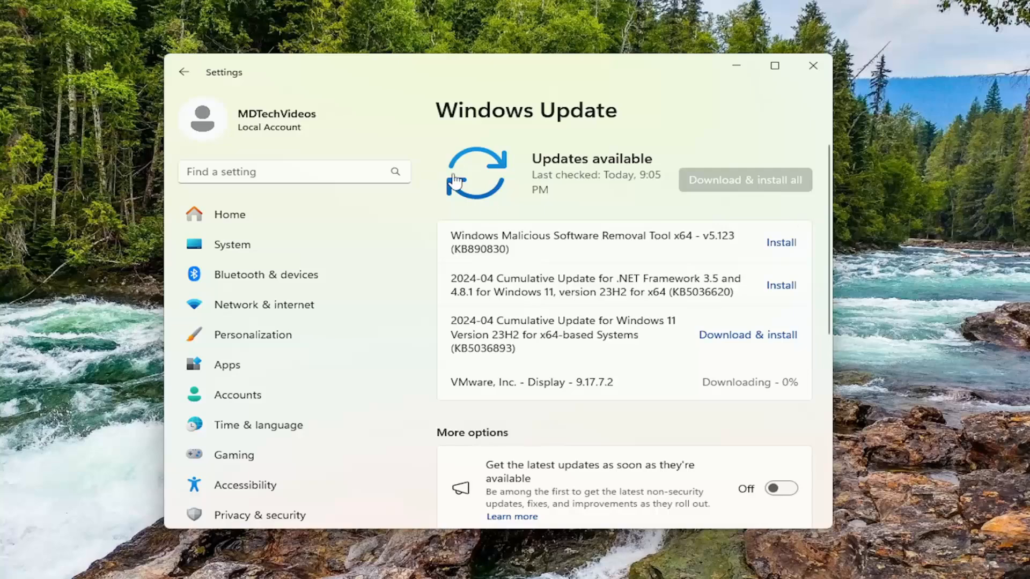
pyautogui.moveTo(729, 383)
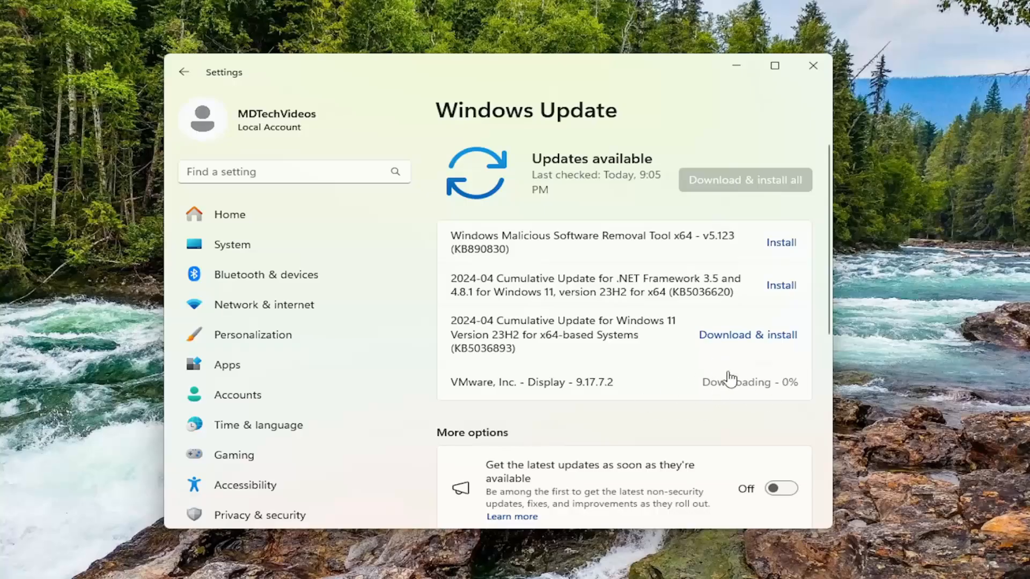
pyautogui.moveTo(812, 67)
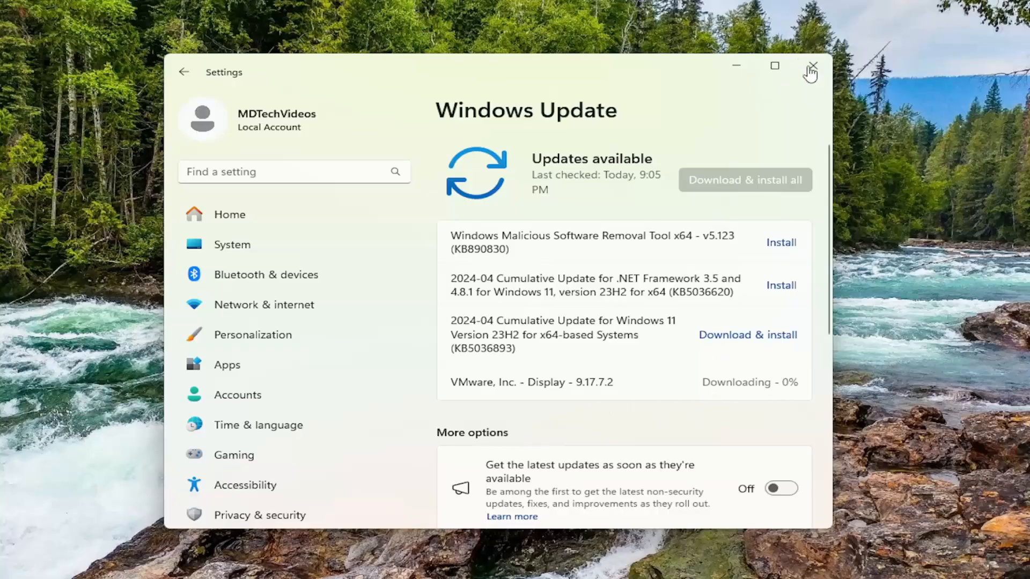
# - Close Settings while the VMware driver downloads in the background
pyautogui.click(811, 66)
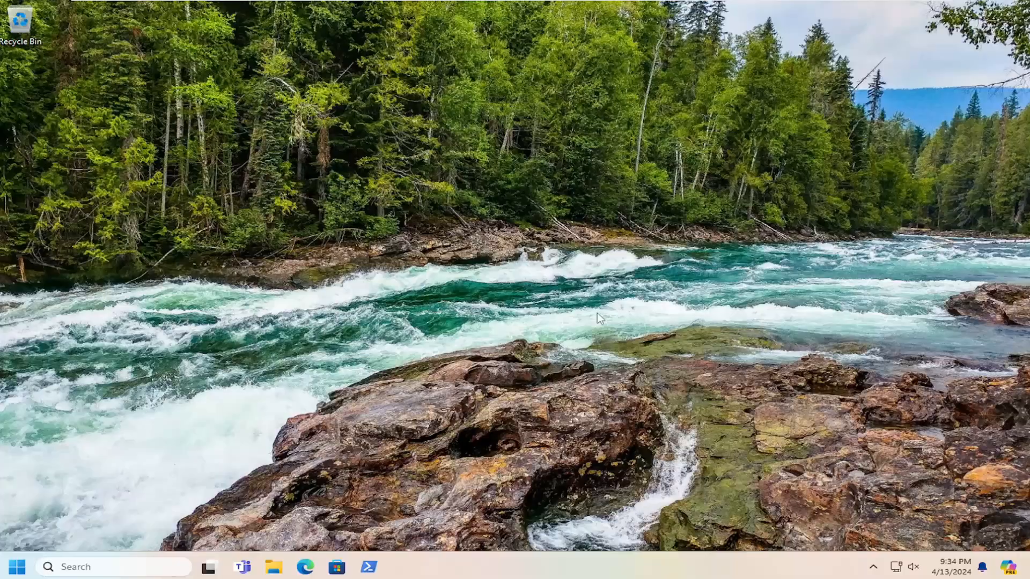
# - Search Start for 'windows security' and launch the Windows Security app
pyautogui.click(15, 564)
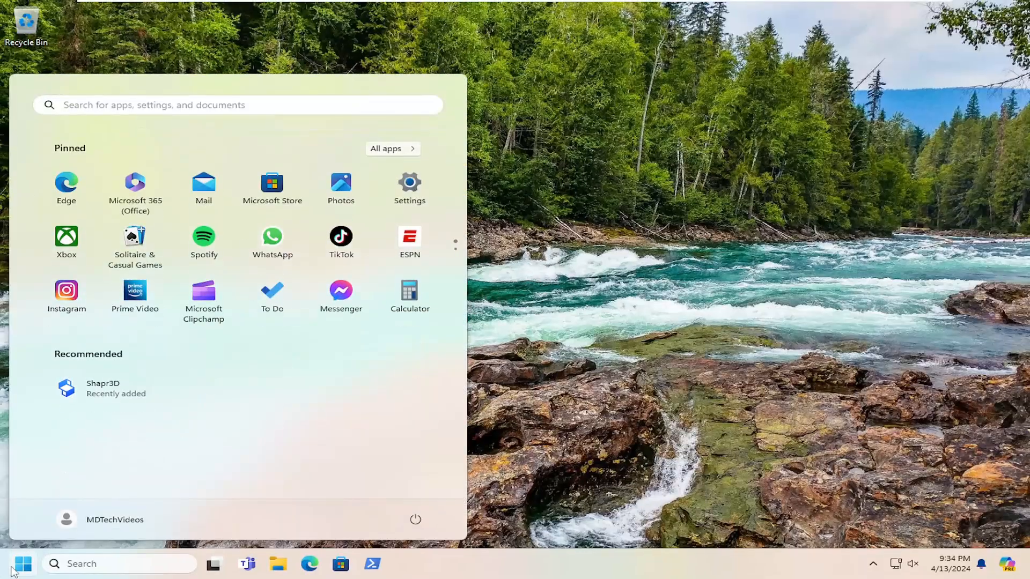
pyautogui.write('windows security')
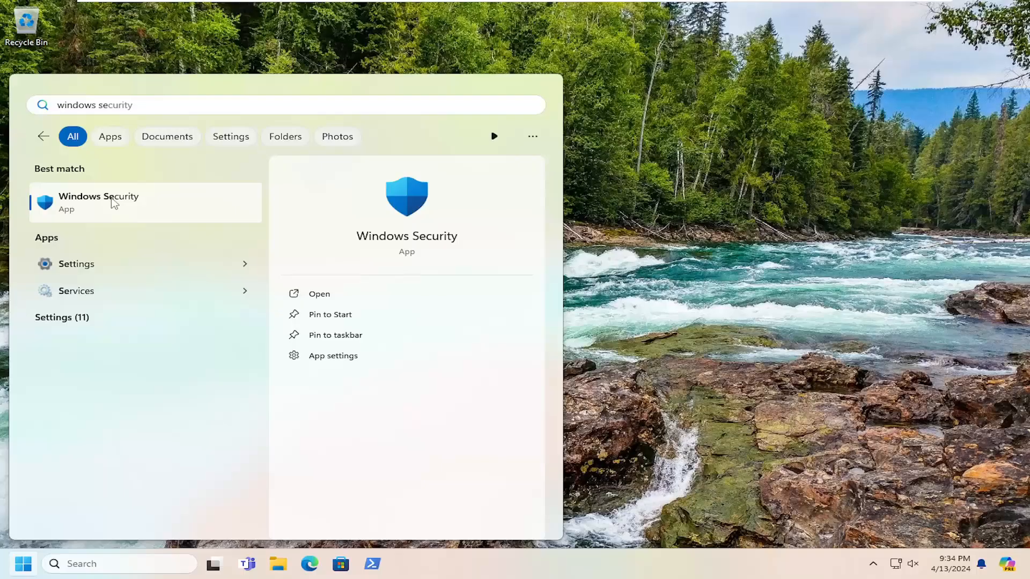
pyautogui.moveTo(123, 198)
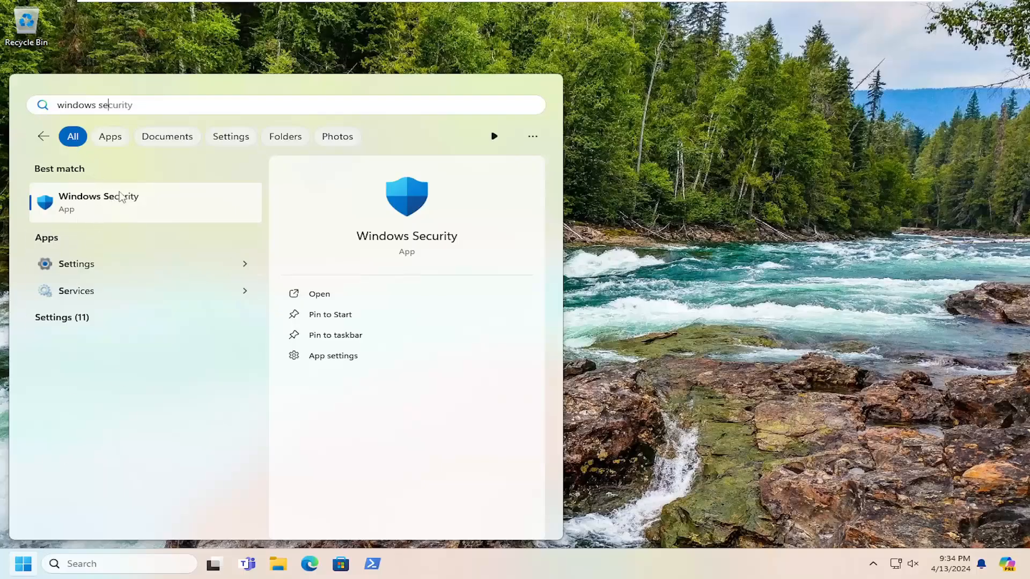
pyautogui.click(99, 202)
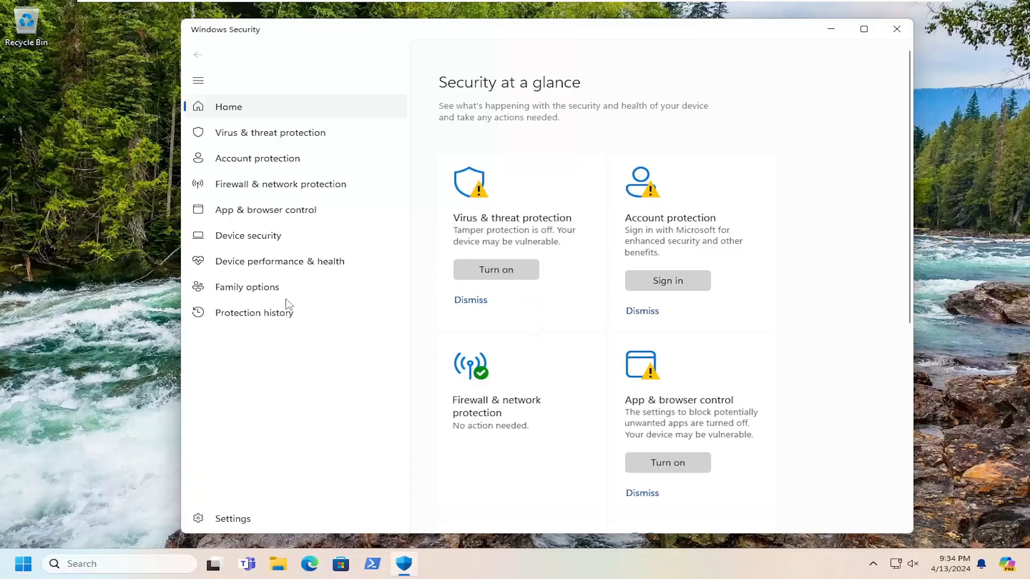
pyautogui.moveTo(244, 243)
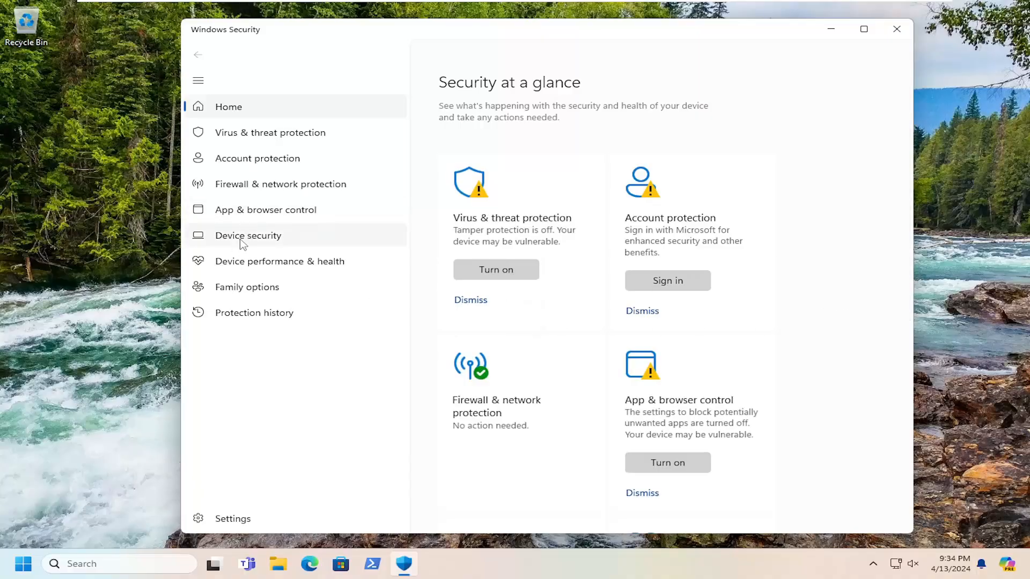
# - Open Device security's Core isolation details, showing Memory integrity off
pyautogui.click(248, 236)
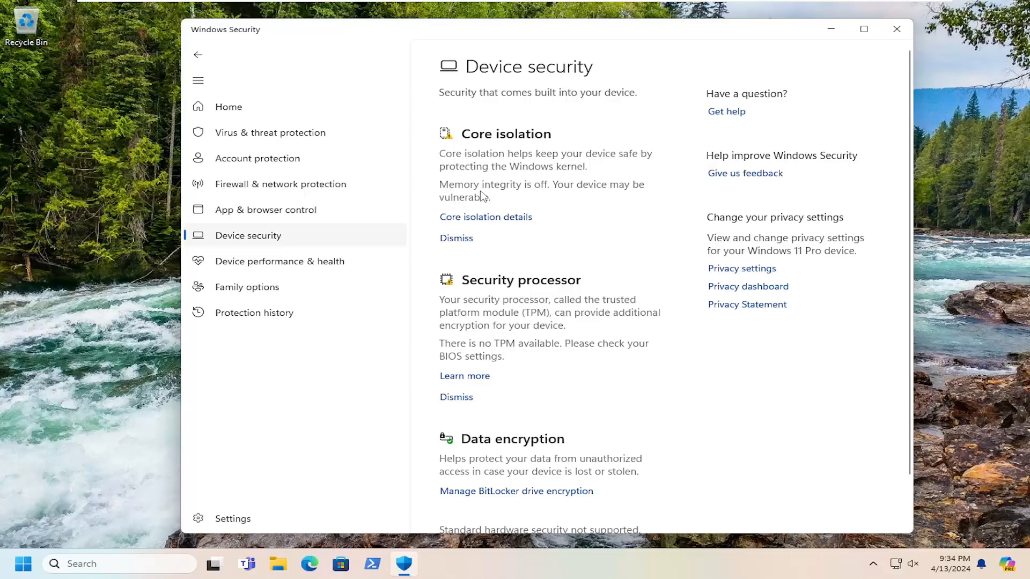
pyautogui.moveTo(483, 196)
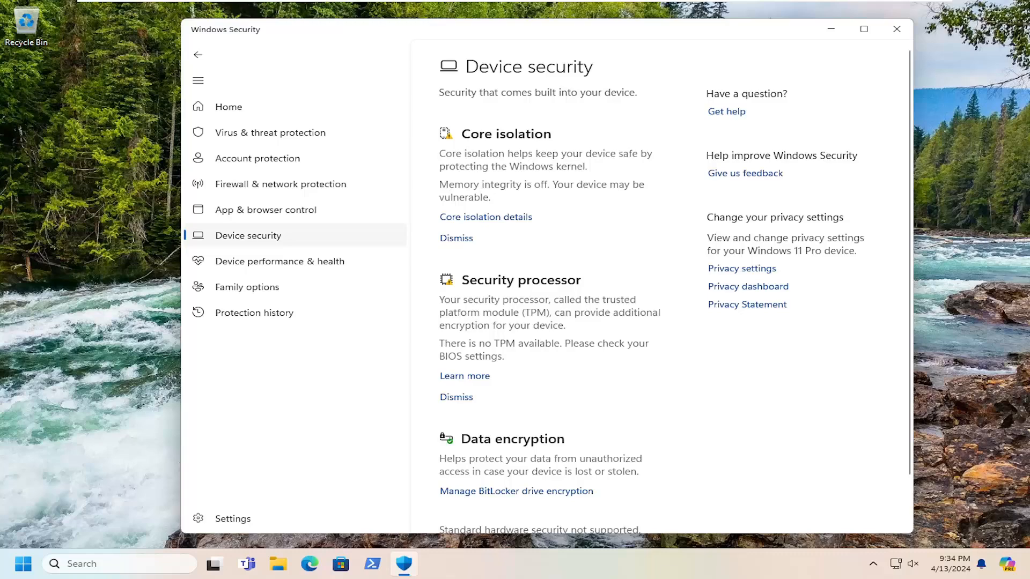
pyautogui.moveTo(486, 230)
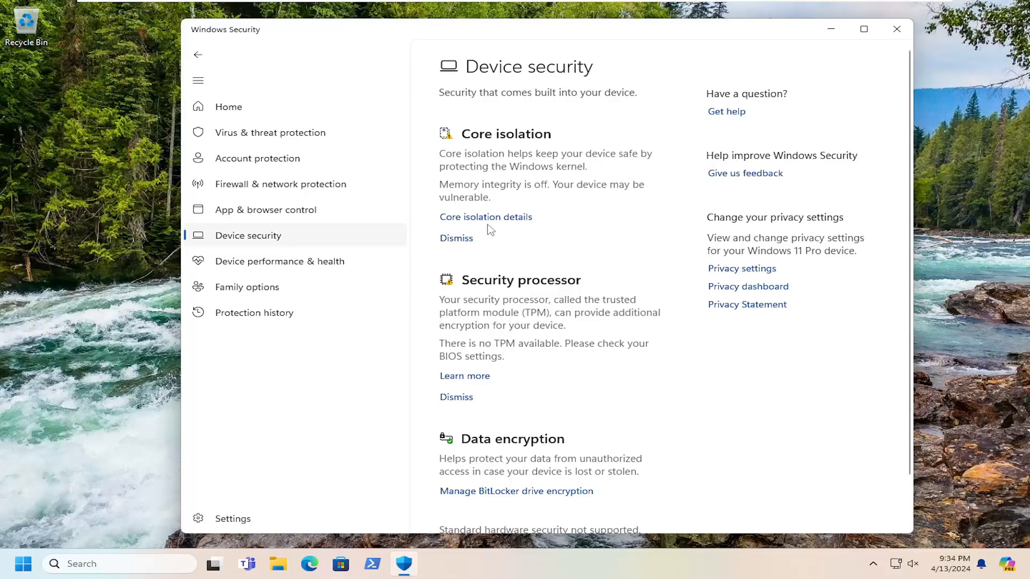
pyautogui.click(486, 217)
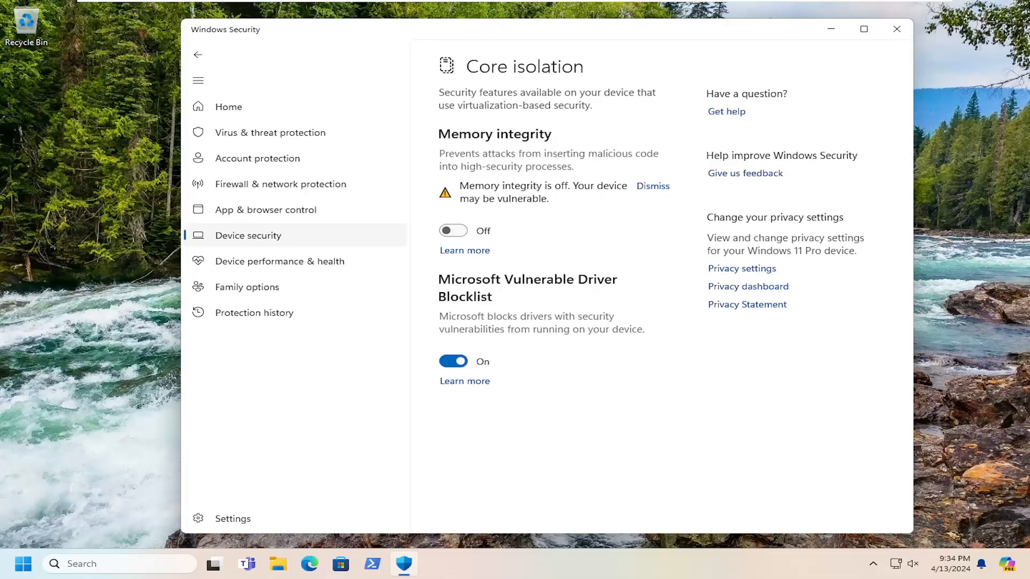
pyautogui.moveTo(608, 297)
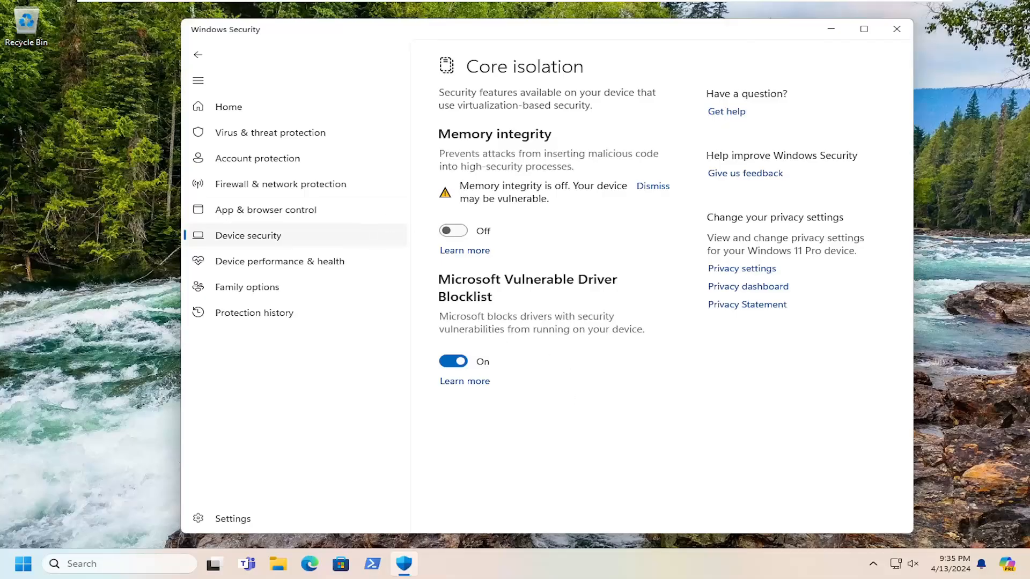
# - Close Windows Security, leaving Memory integrity off
pyautogui.click(896, 29)
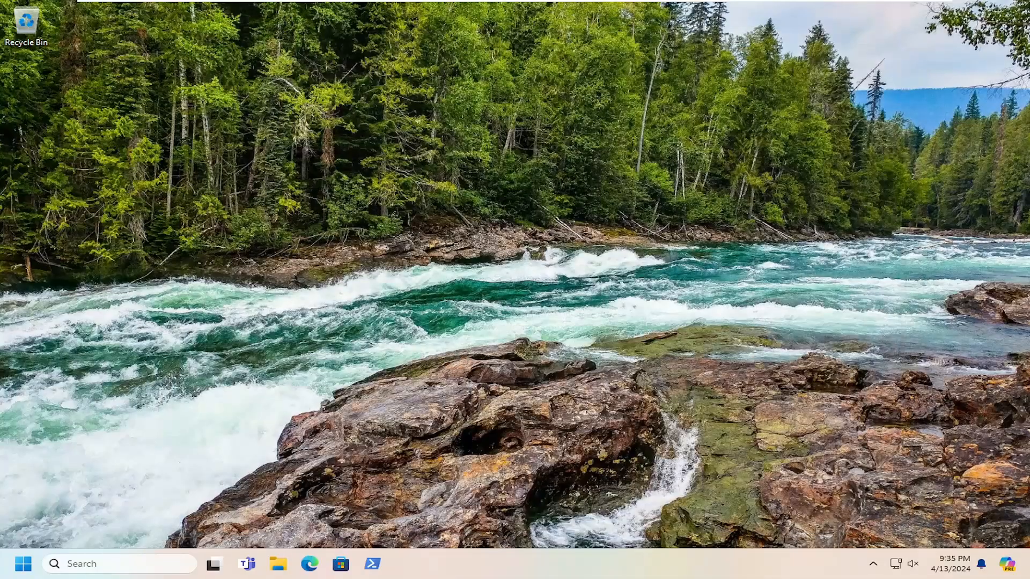